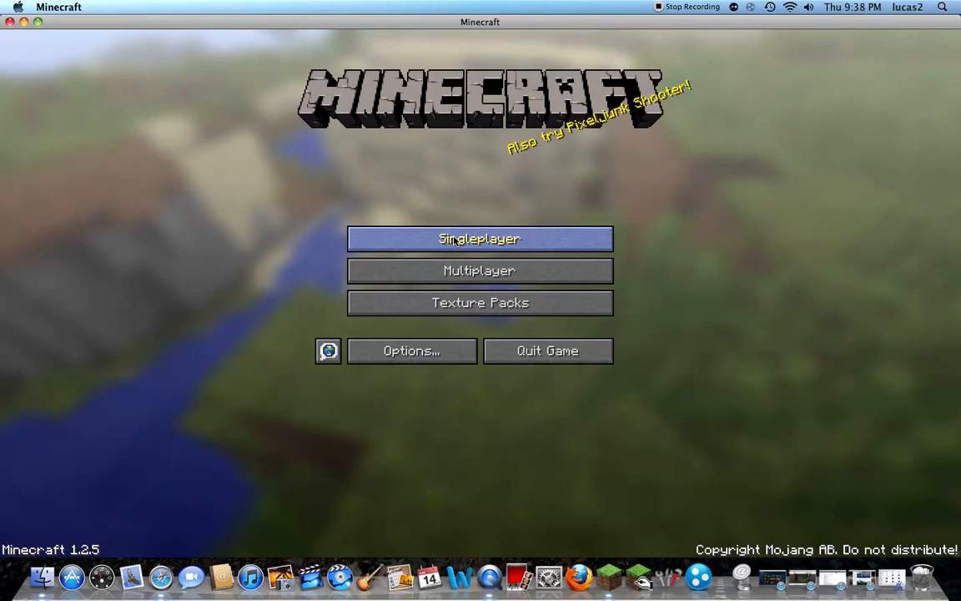
# Start a new singleplayer world with the game mode set to Hardcore
pyautogui.click(479, 238)
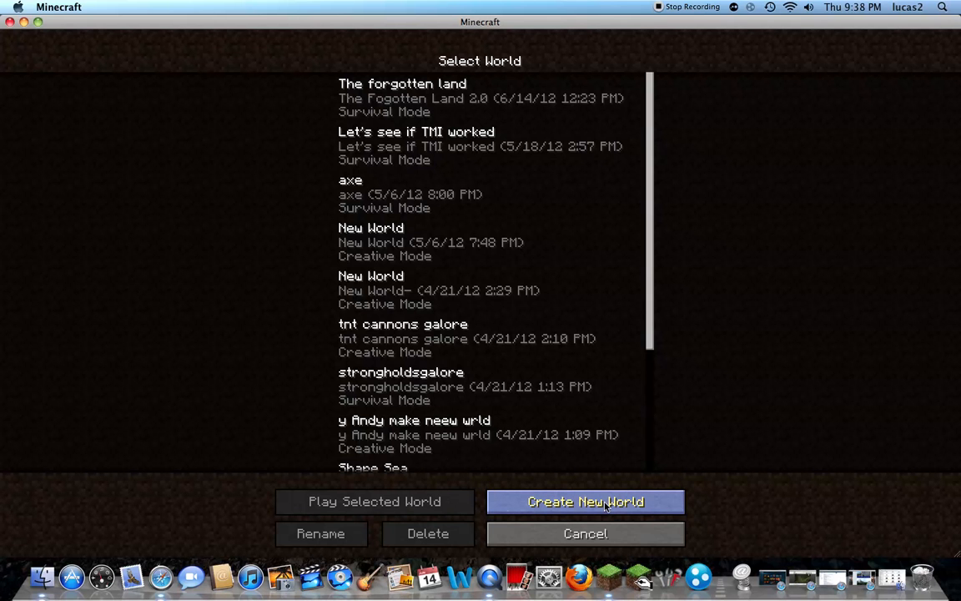
pyautogui.click(585, 501)
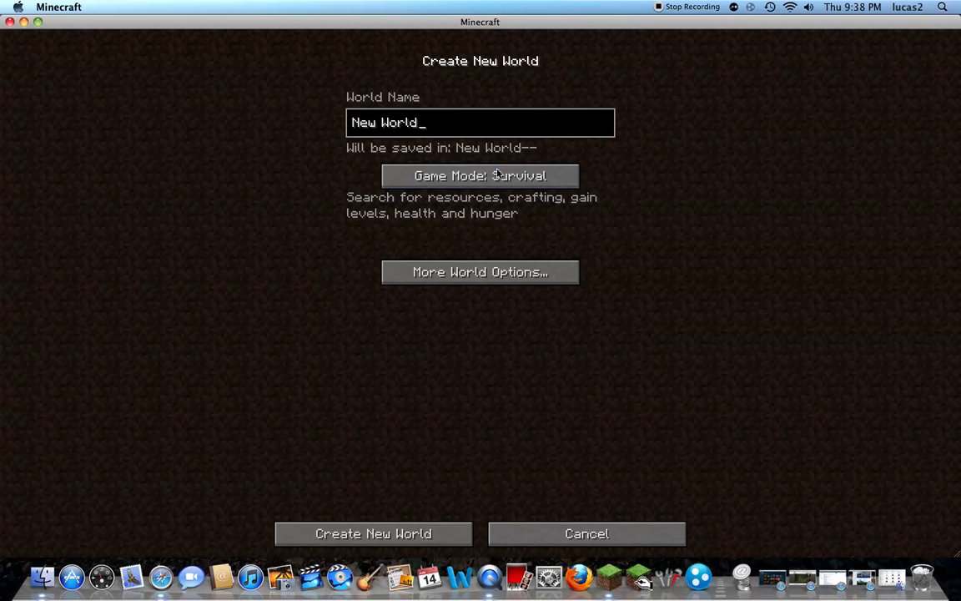
pyautogui.click(479, 175)
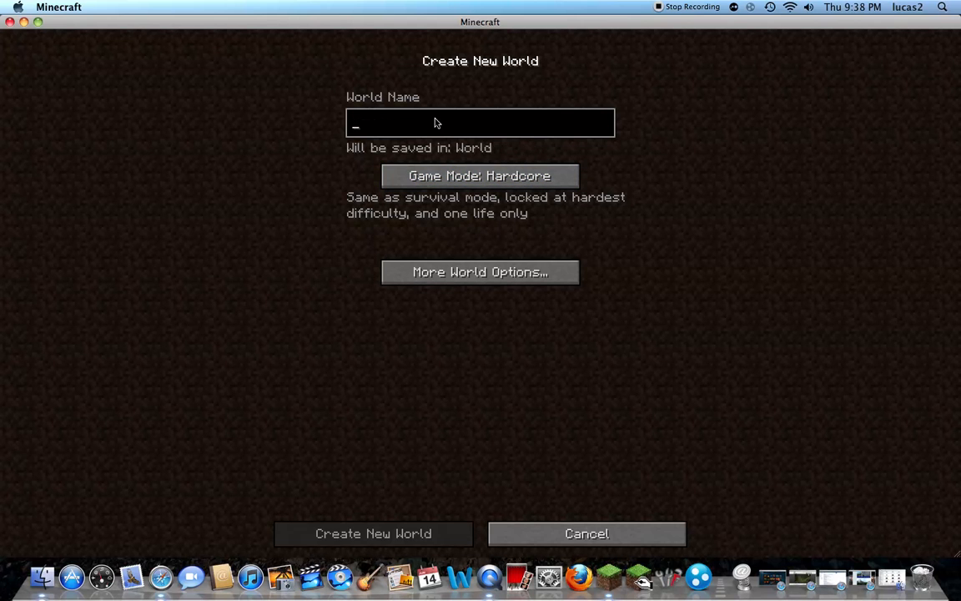
# Name the world 'hardcore let's play'
pyautogui.write('har')
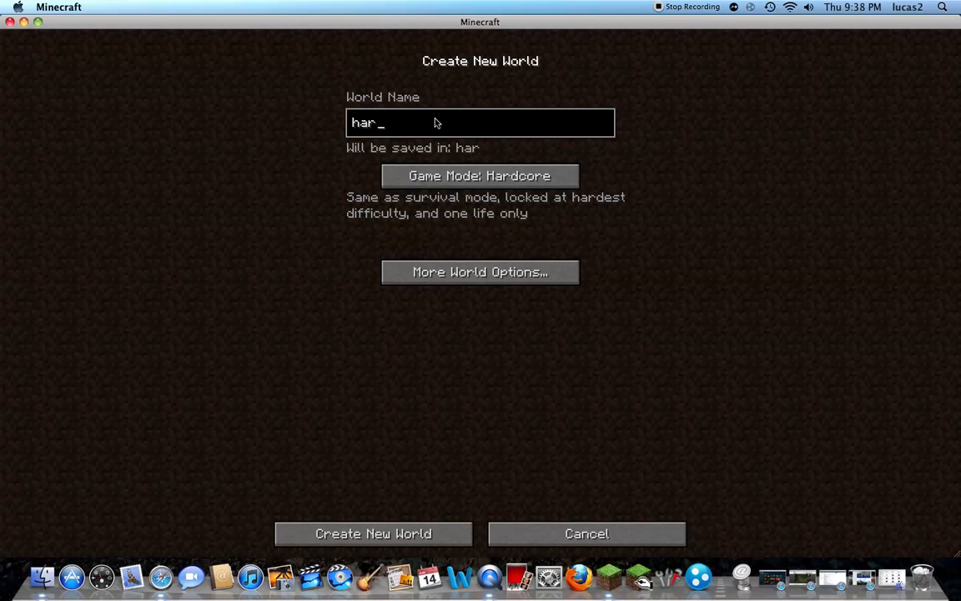
pyautogui.write('dco')
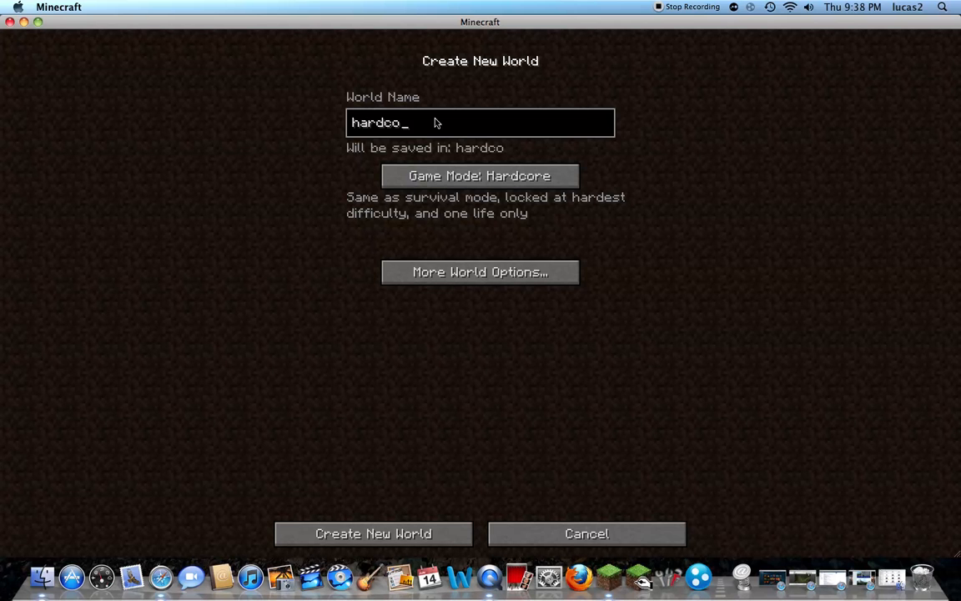
pyautogui.write('re')
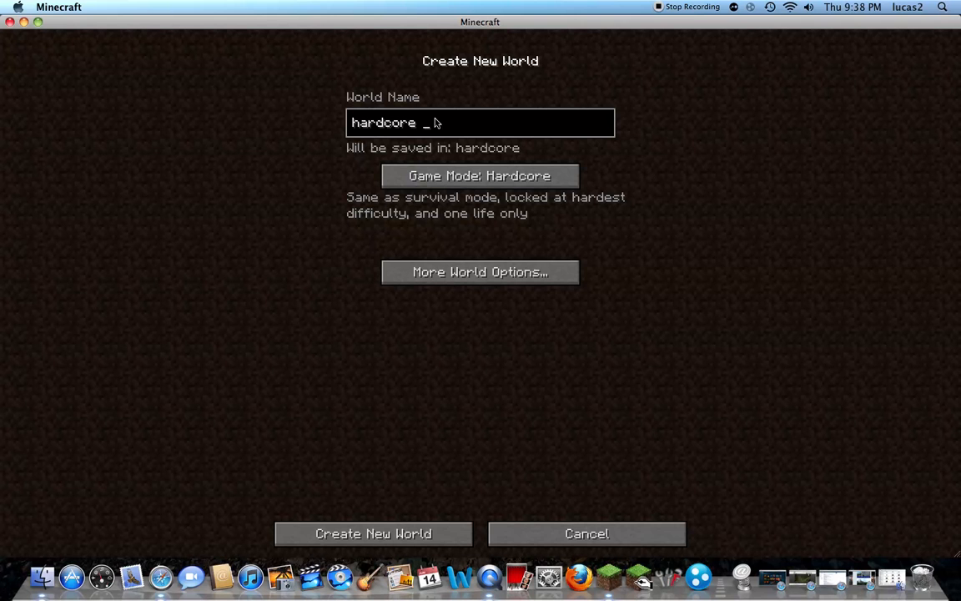
pyautogui.write('let')
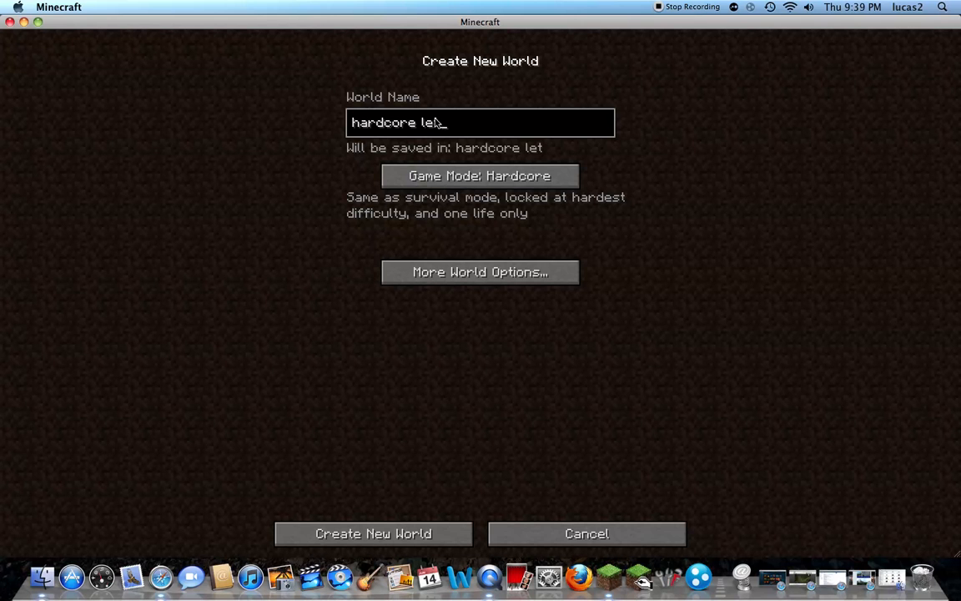
pyautogui.write("'s")
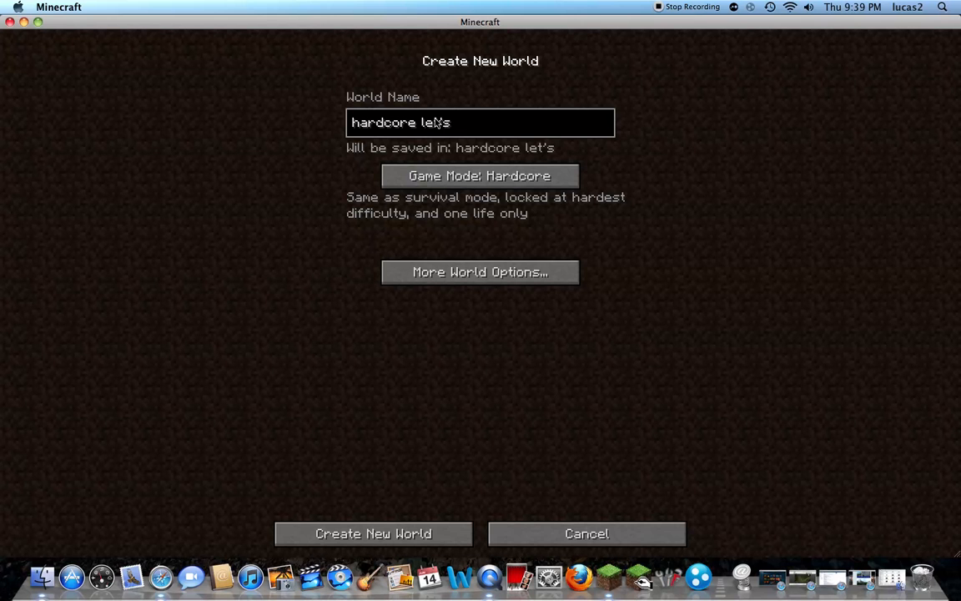
pyautogui.write('play')
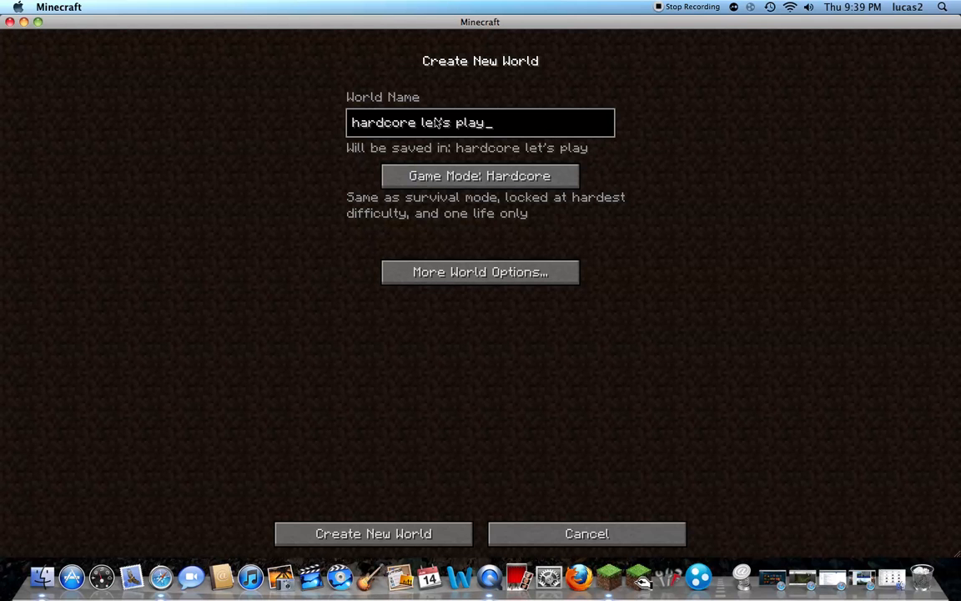
pyautogui.moveTo(473, 263)
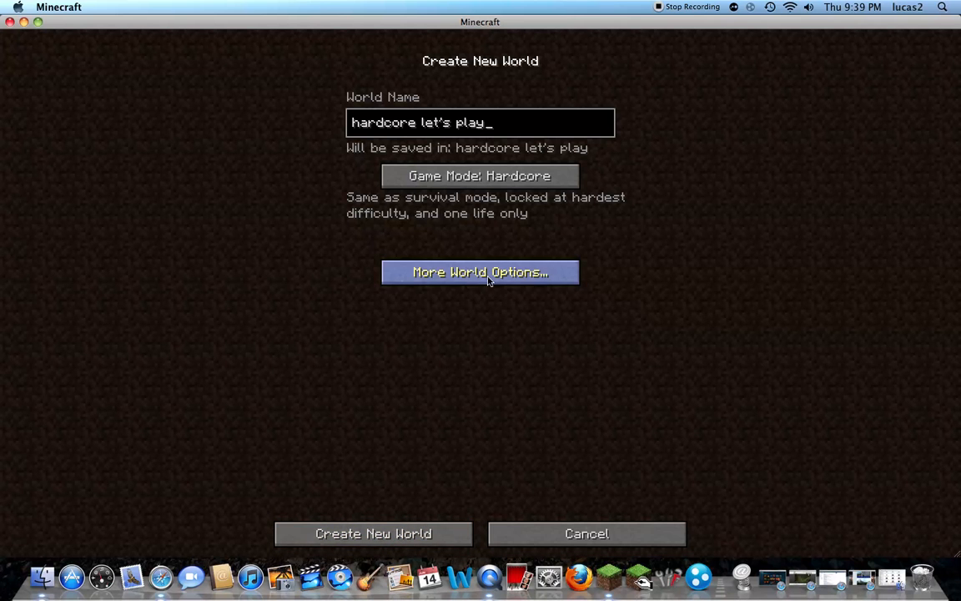
# Enter 'world of warcraft' as the seed in More World Options
pyautogui.click(480, 272)
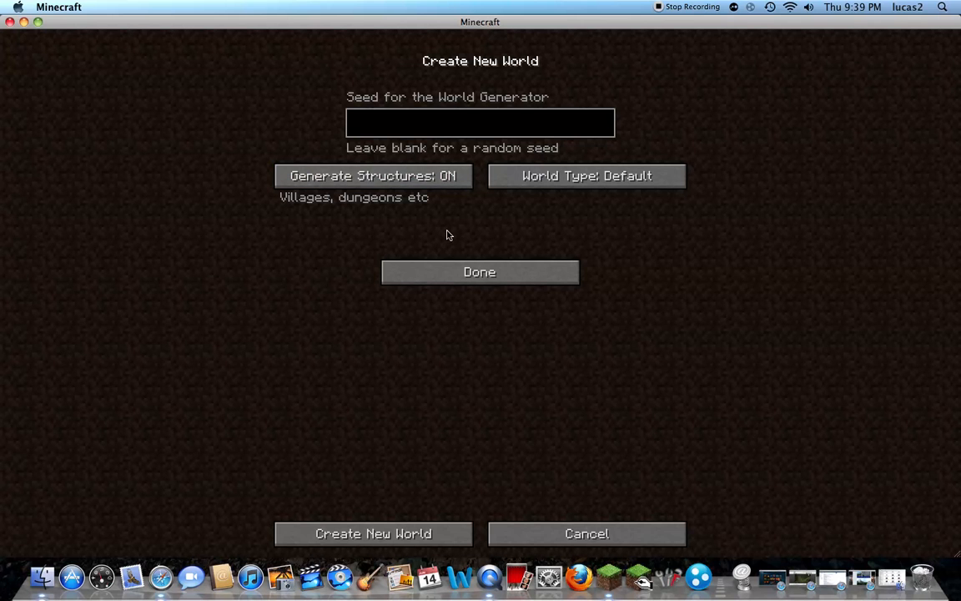
pyautogui.click(480, 122)
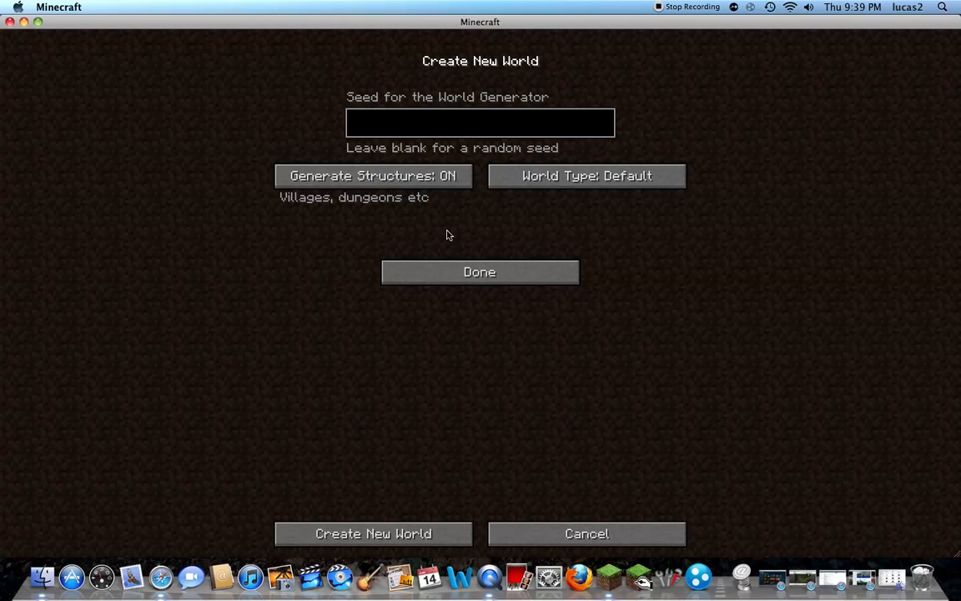
pyautogui.click(480, 123)
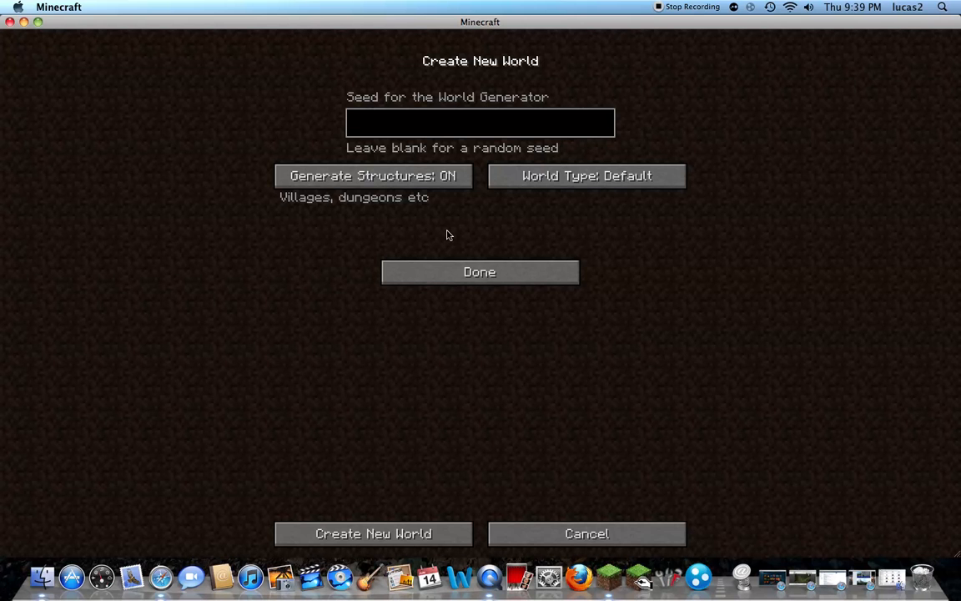
pyautogui.click(479, 123)
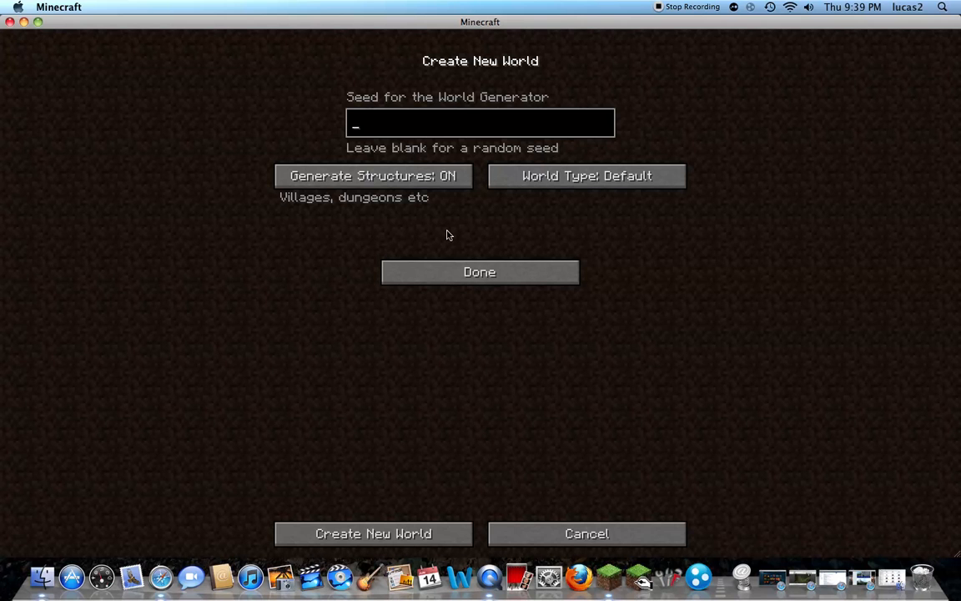
pyautogui.write('world off')
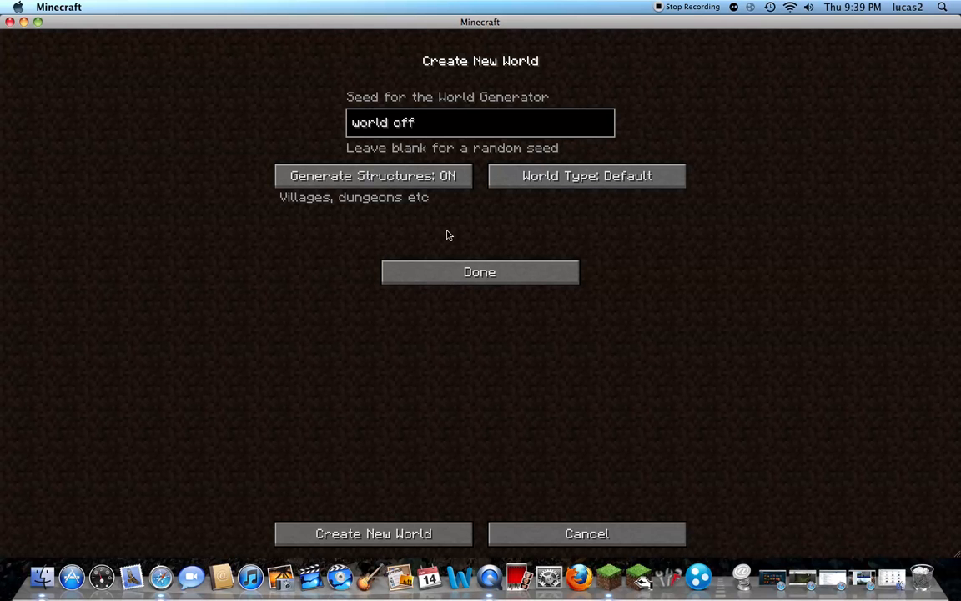
pyautogui.write('war')
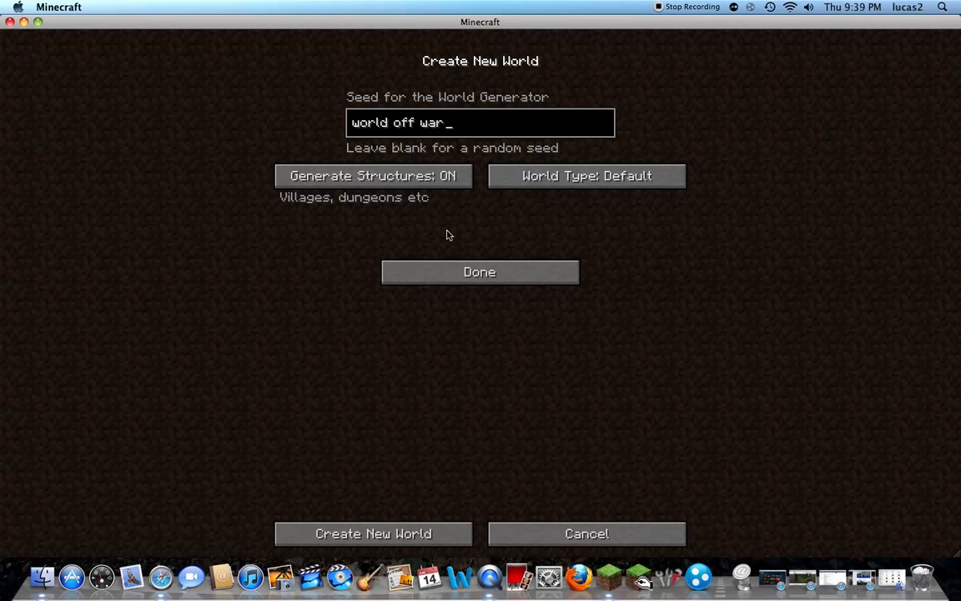
pyautogui.write('c')
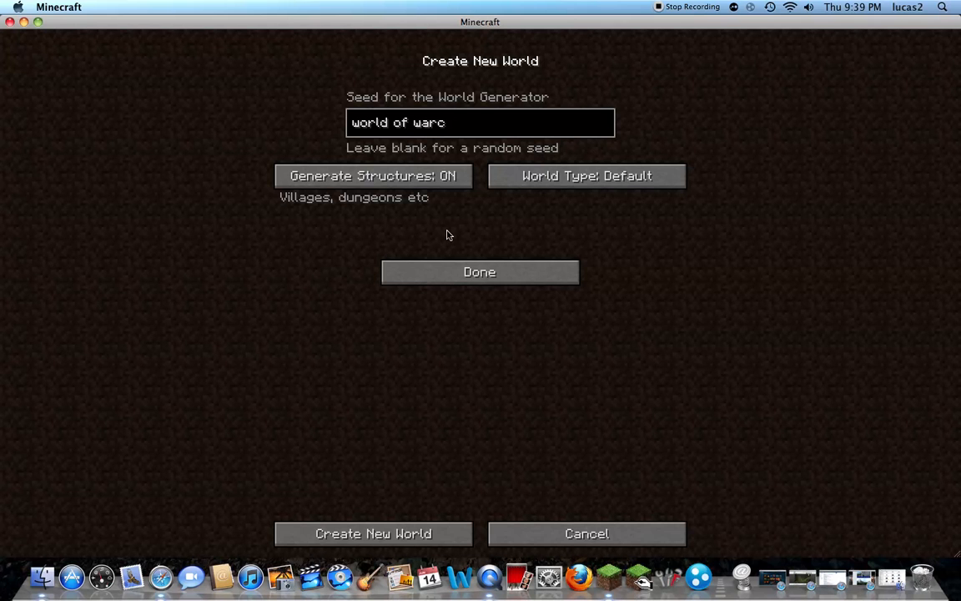
pyautogui.write('raft')
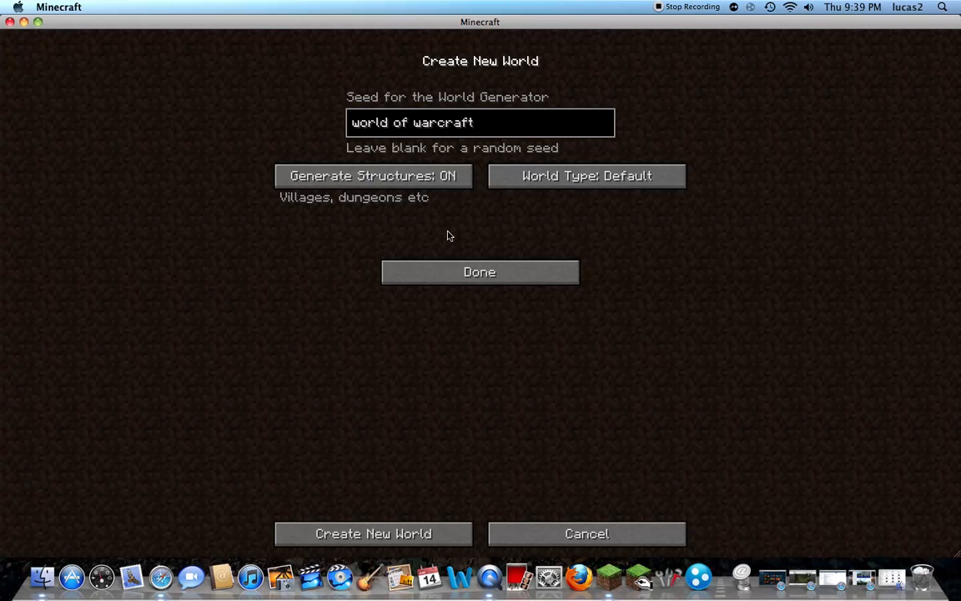
pyautogui.moveTo(373, 534)
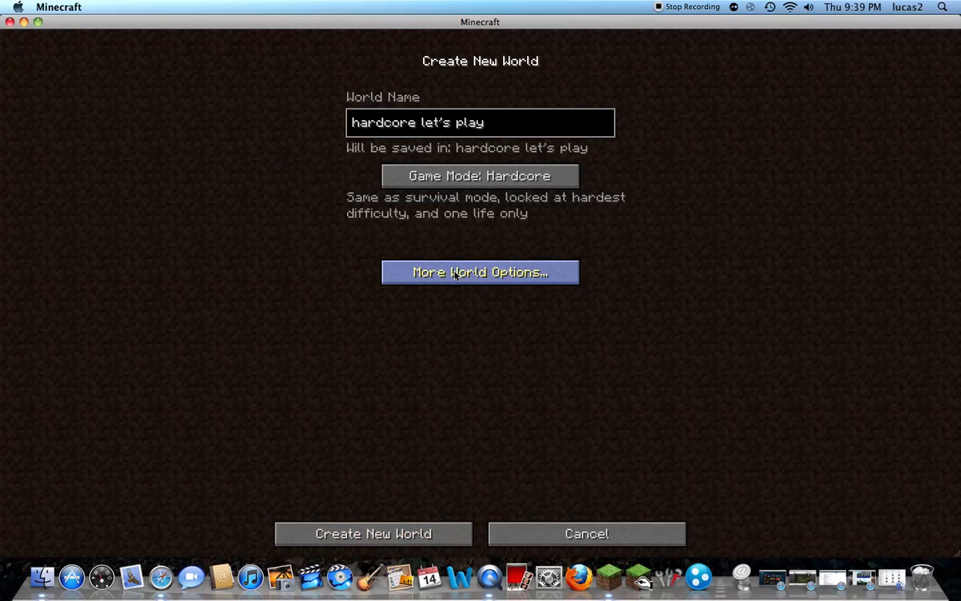
pyautogui.moveTo(373, 534)
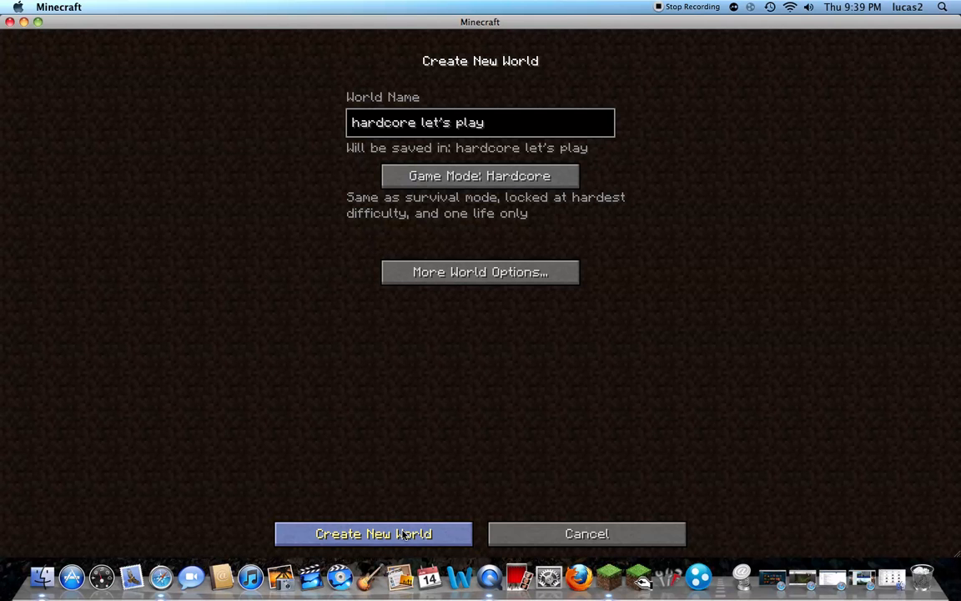
# Create the hardcore world and spawn beside a huge jungle tree
pyautogui.click(373, 533)
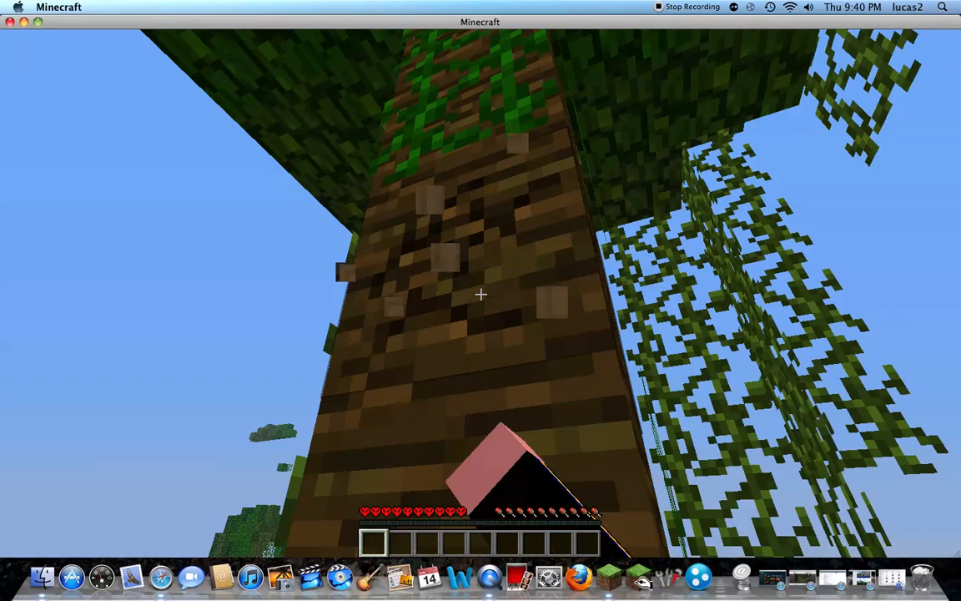
pyautogui.moveTo(481, 294)
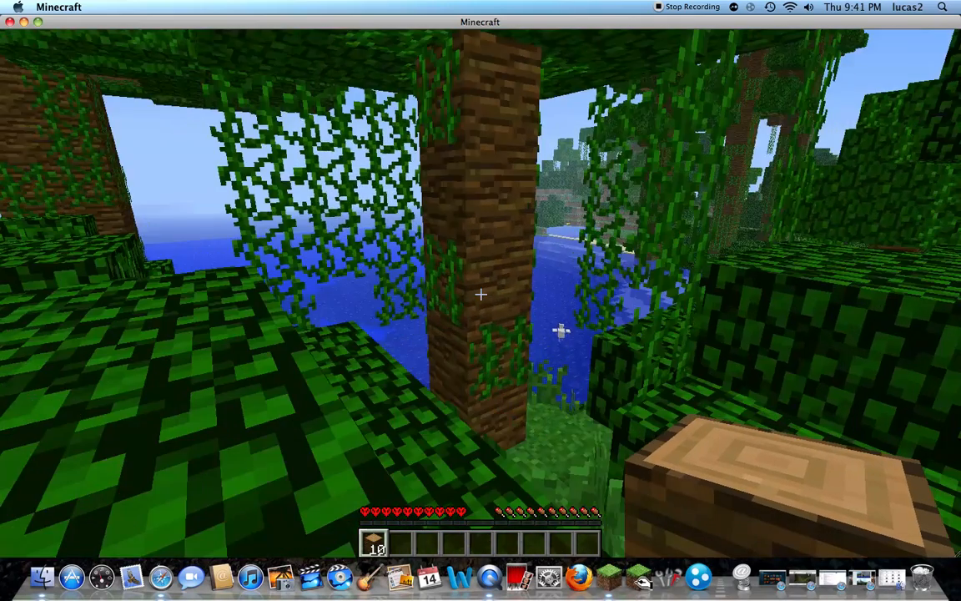
pyautogui.moveTo(481, 293)
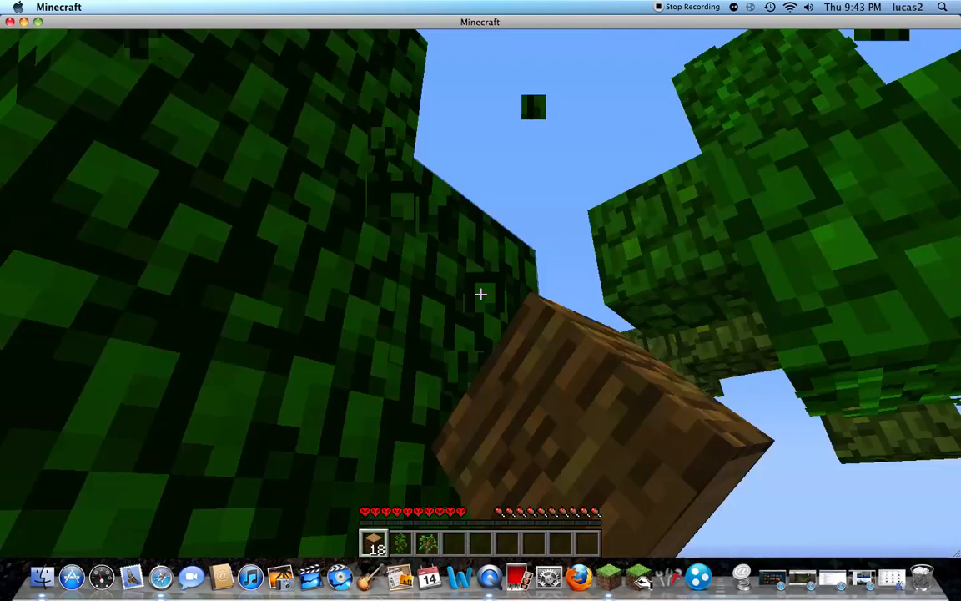
pyautogui.moveTo(481, 293)
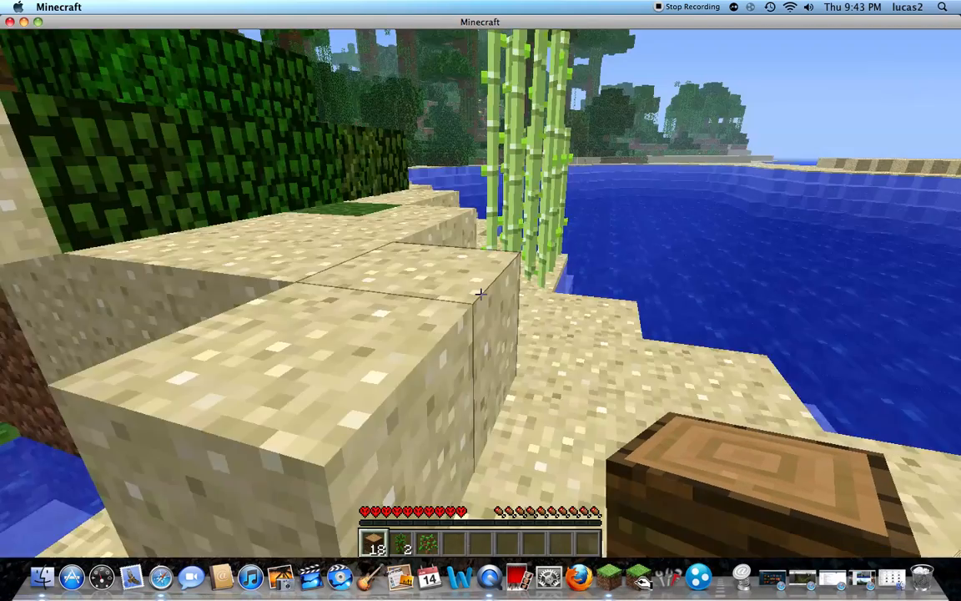
pyautogui.moveTo(479, 292)
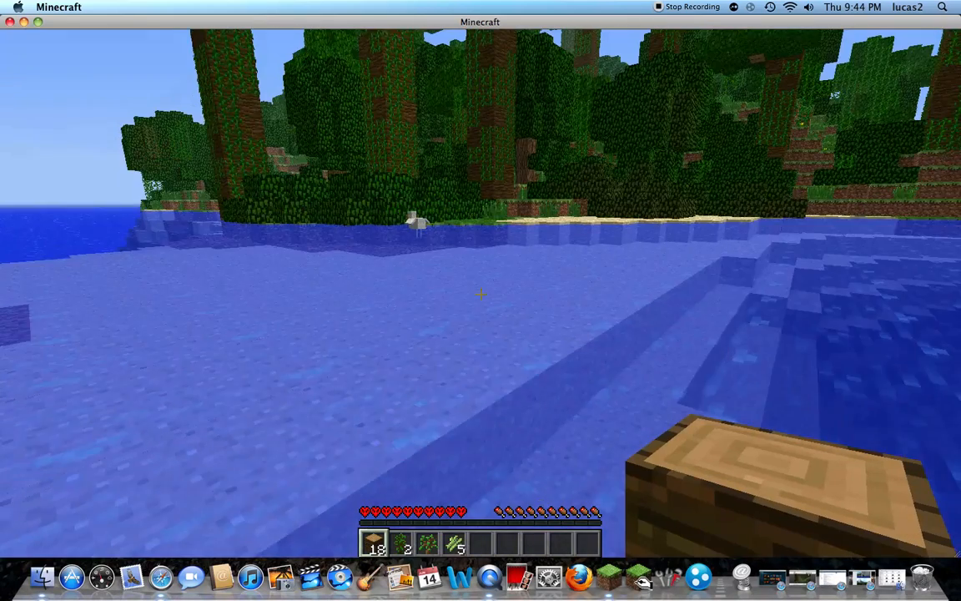
pyautogui.moveTo(481, 294)
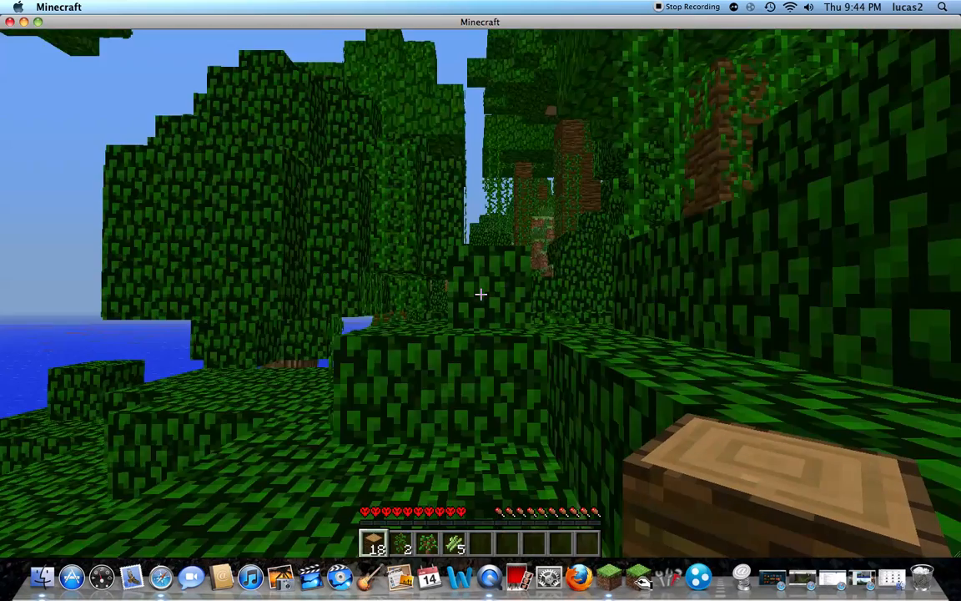
pyautogui.moveTo(480, 294)
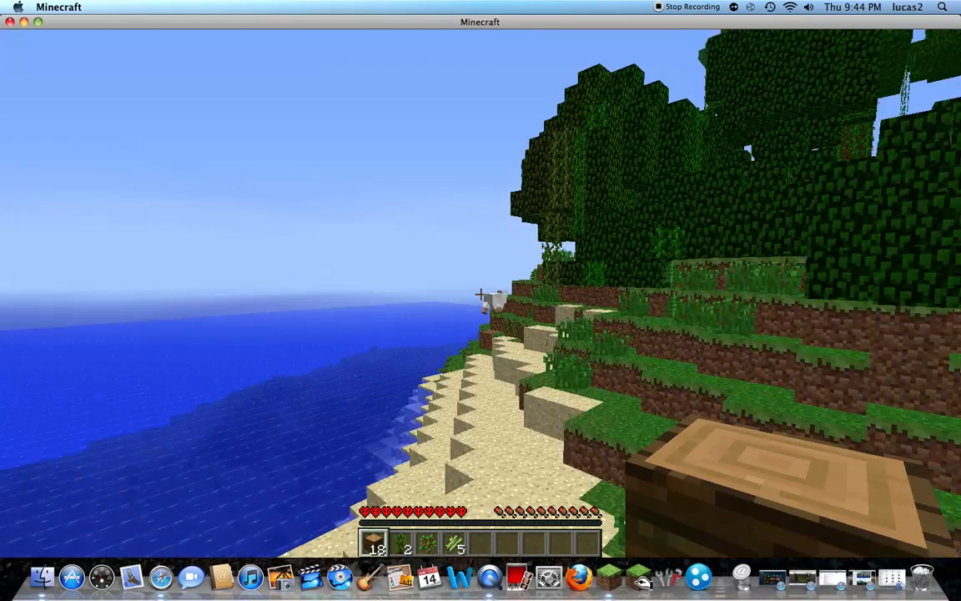
pyautogui.moveTo(481, 294)
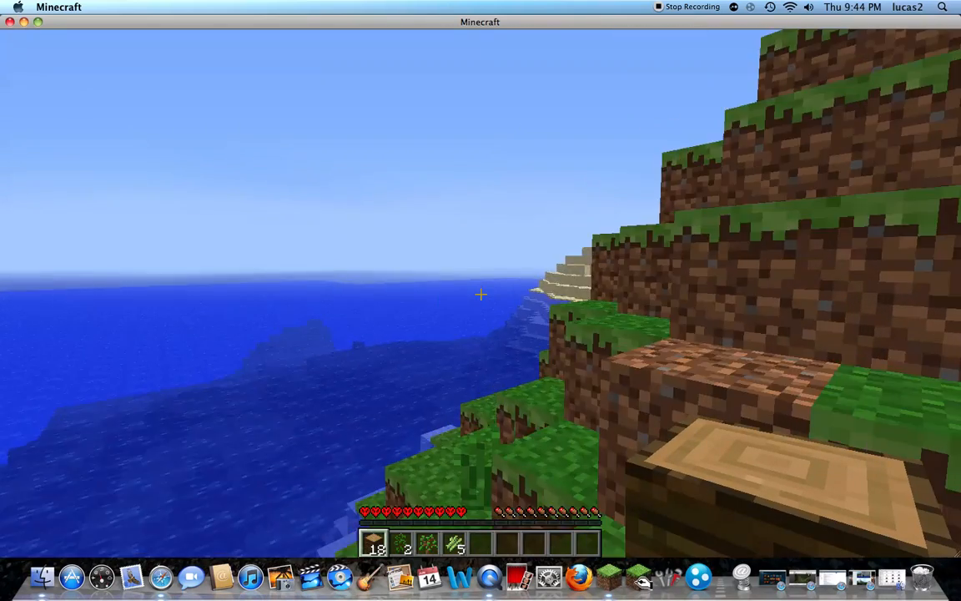
pyautogui.moveTo(480, 300)
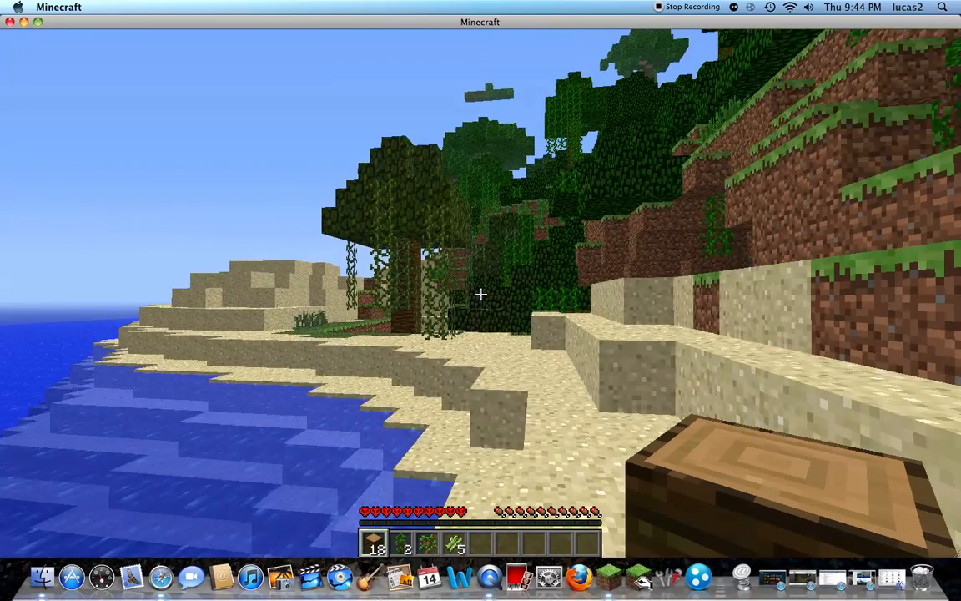
pyautogui.moveTo(480, 301)
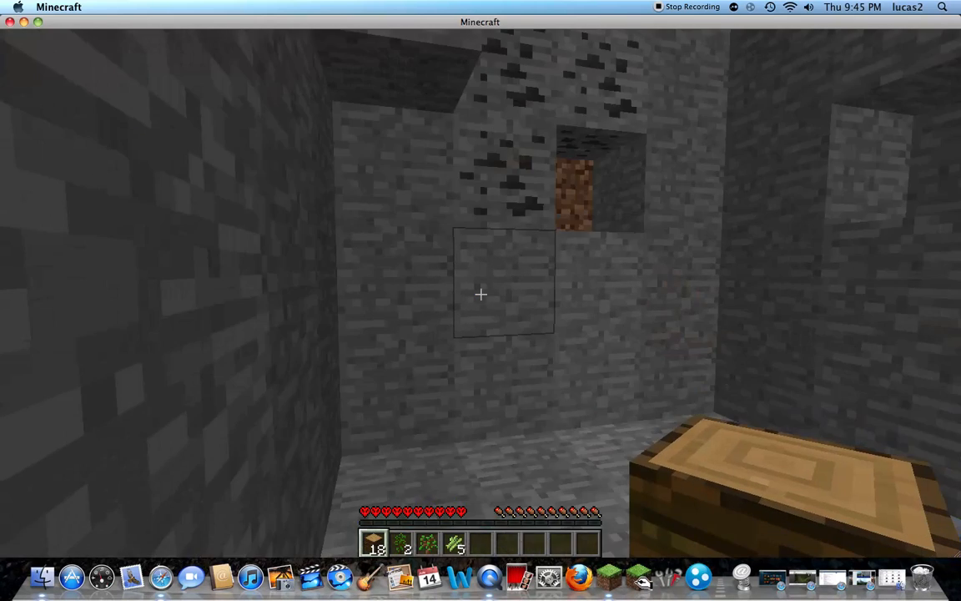
# Open the inventory to turn the wood into planks
pyautogui.press('e')
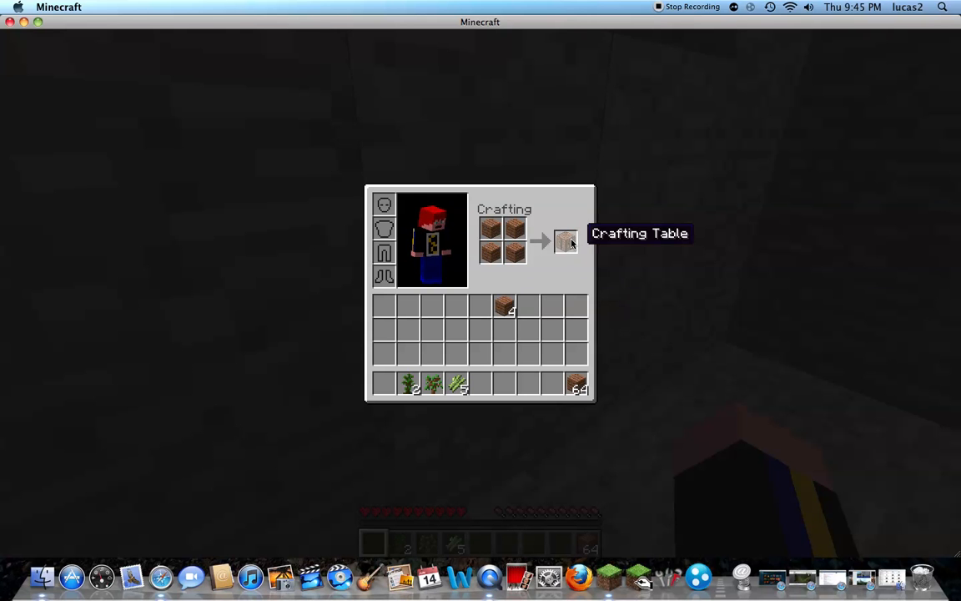
# Take the crafted wooden pickaxe from the crafting table and close it
pyautogui.press('Escape')
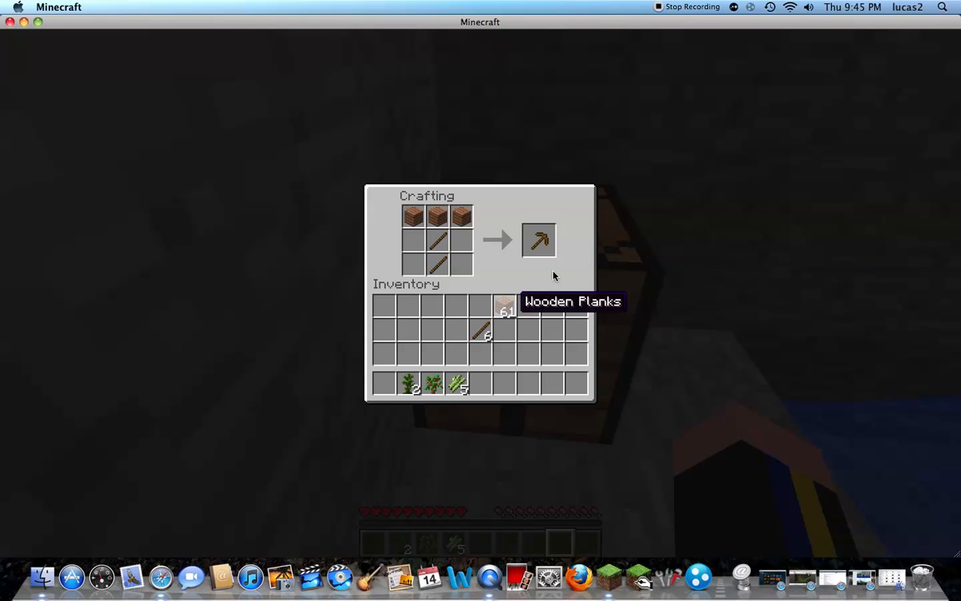
pyautogui.click(539, 240)
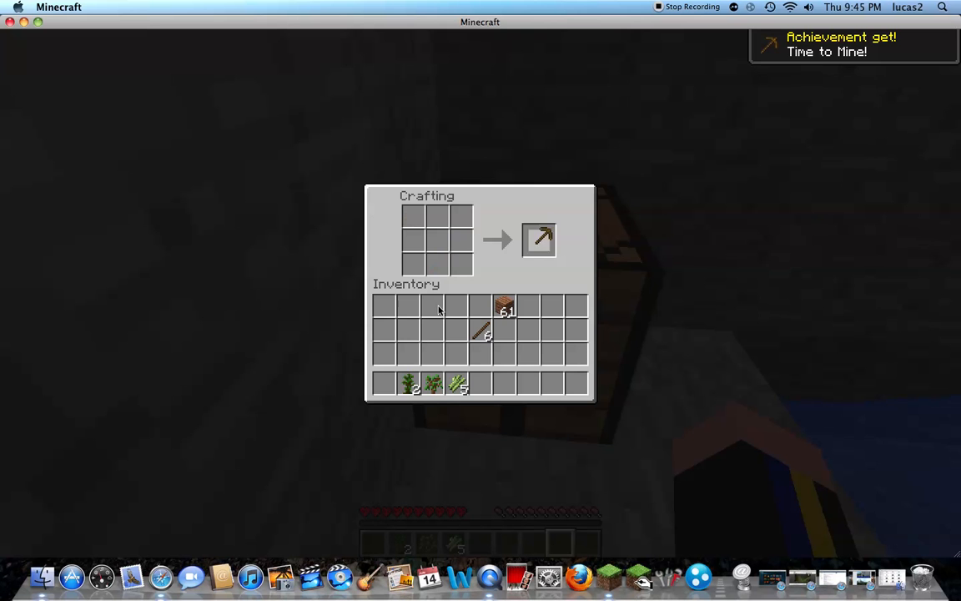
pyautogui.press('Escape')
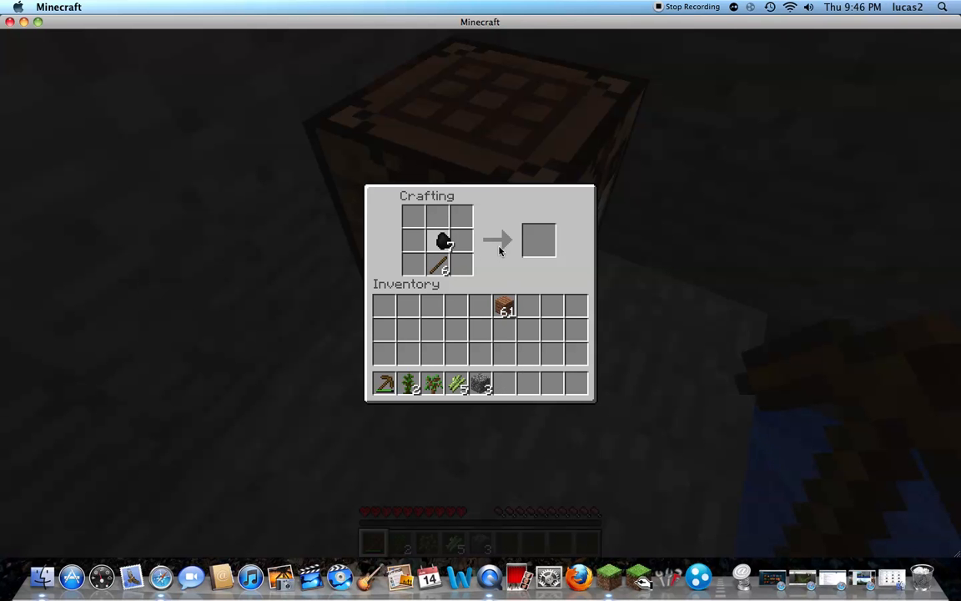
# Collect the crafted sticks and close the crafting window
pyautogui.press('Escape')
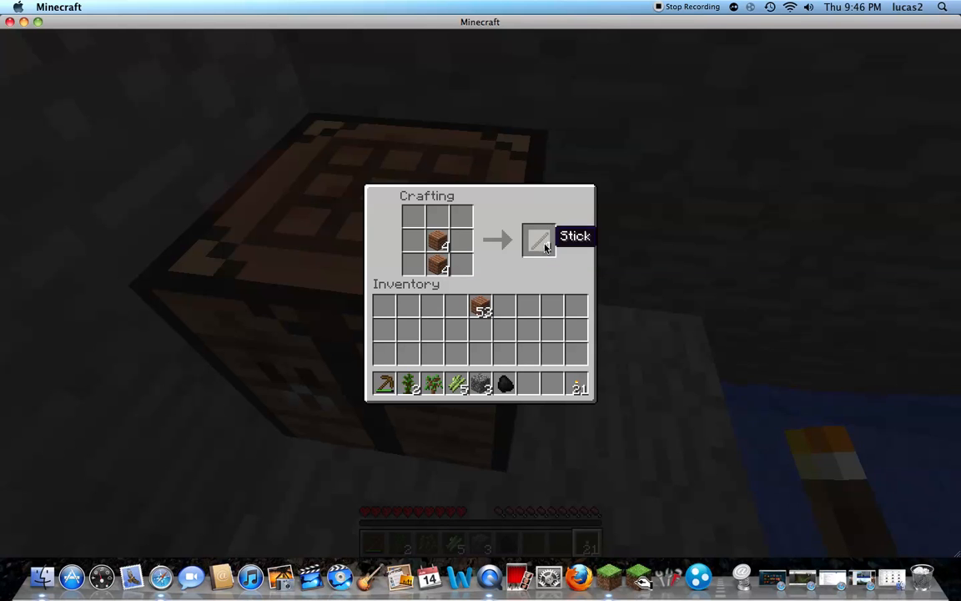
pyautogui.click(538, 240)
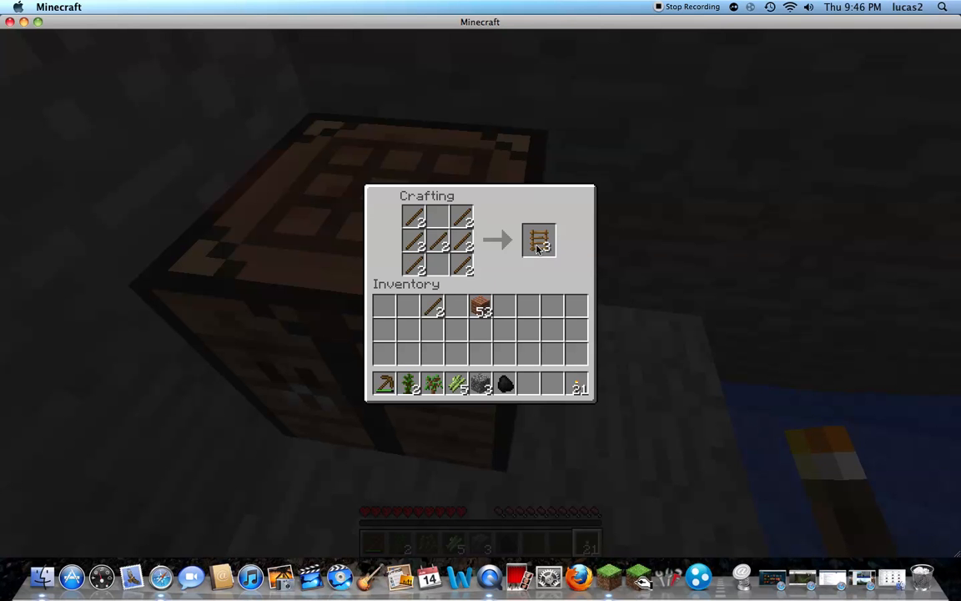
pyautogui.press('escape')
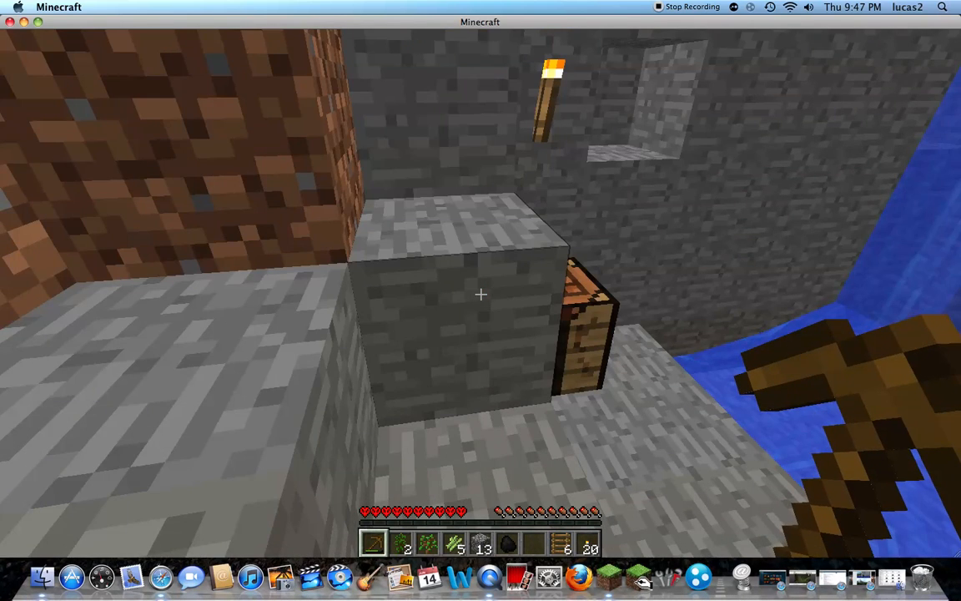
pyautogui.moveTo(481, 294)
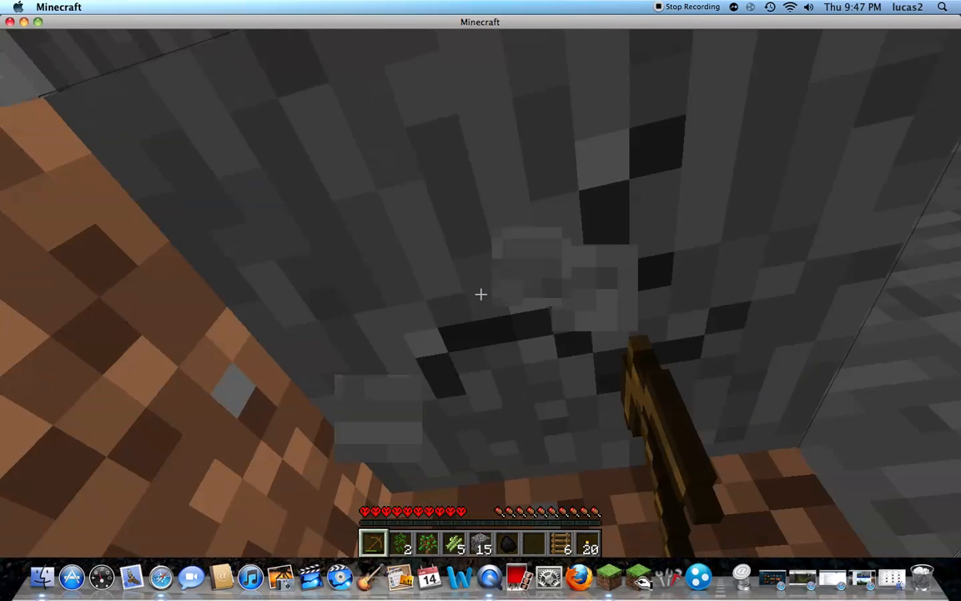
pyautogui.moveTo(480, 293)
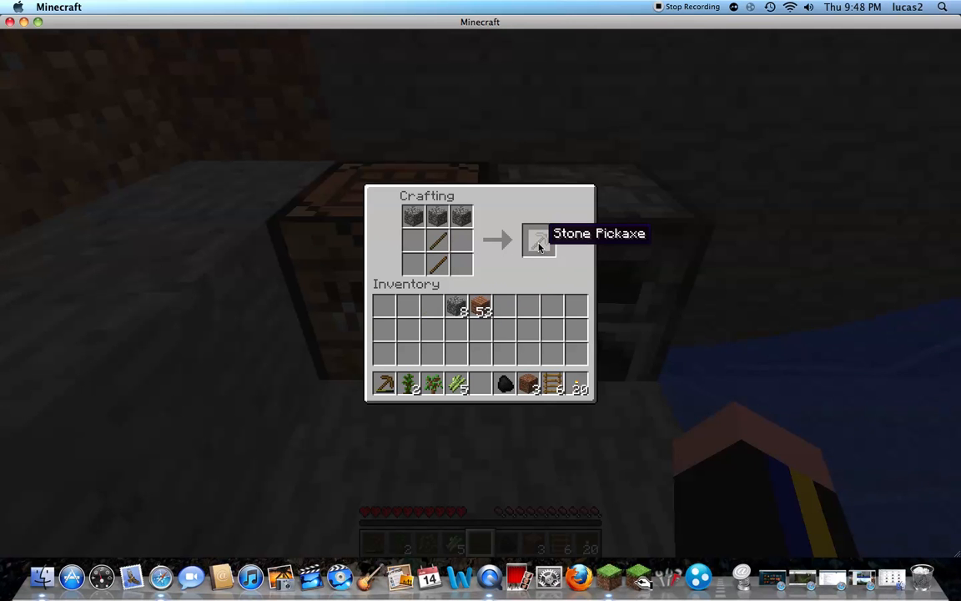
# Take the Stone Pickaxe from the crafting table output
pyautogui.click(538, 240)
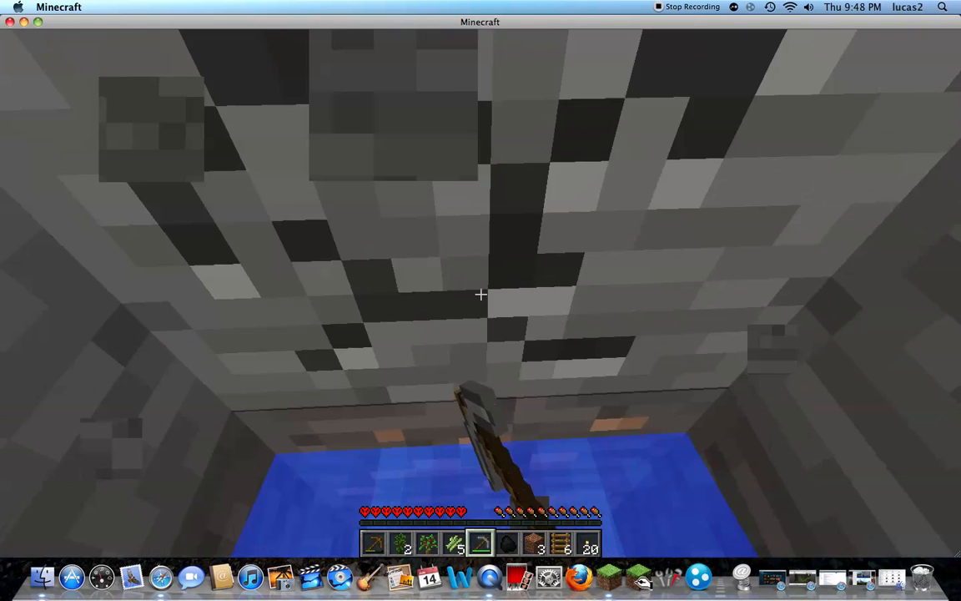
pyautogui.moveTo(480, 294)
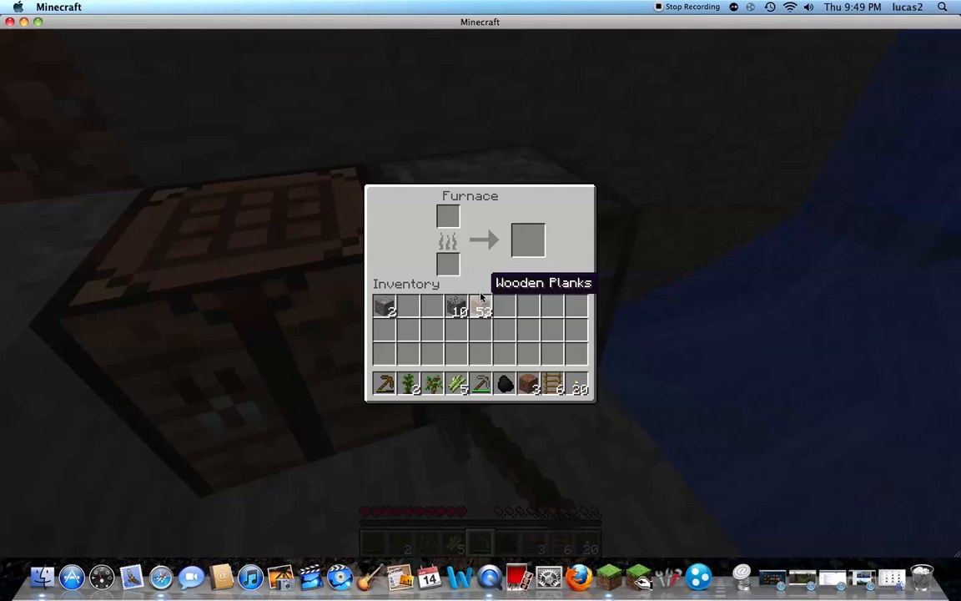
# Close the empty furnace and return to the stone shaft
pyautogui.press('Escape')
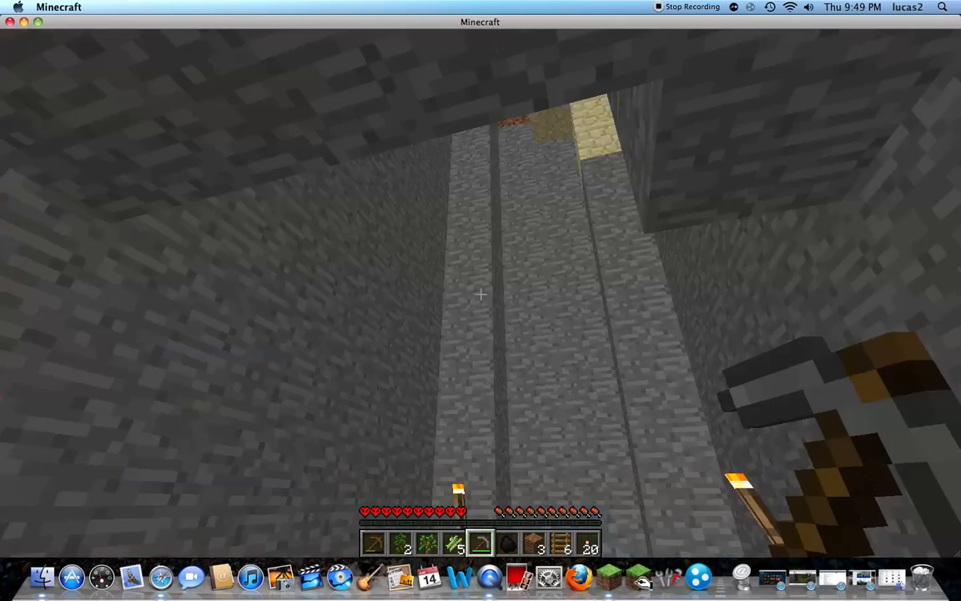
pyautogui.moveTo(480, 293)
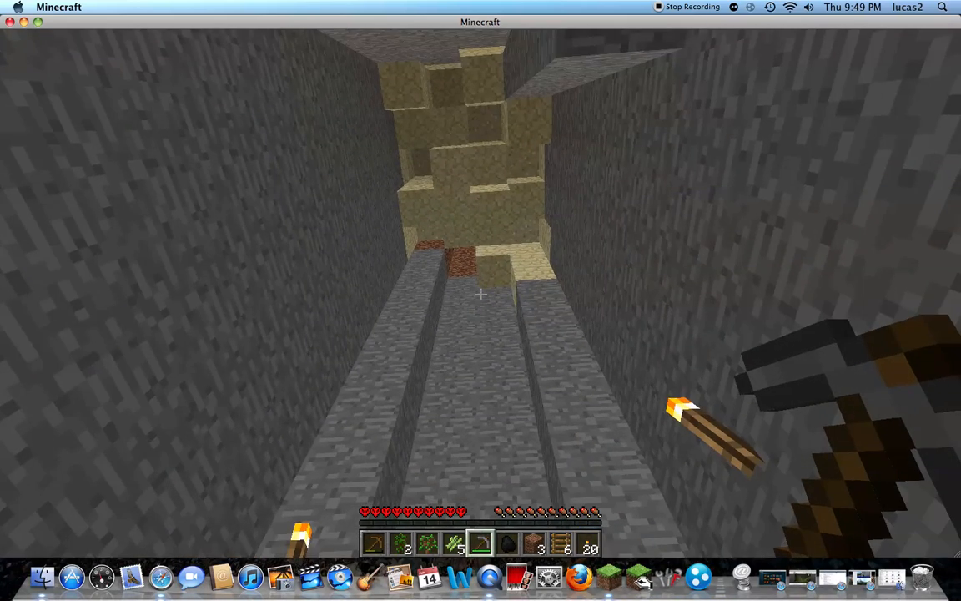